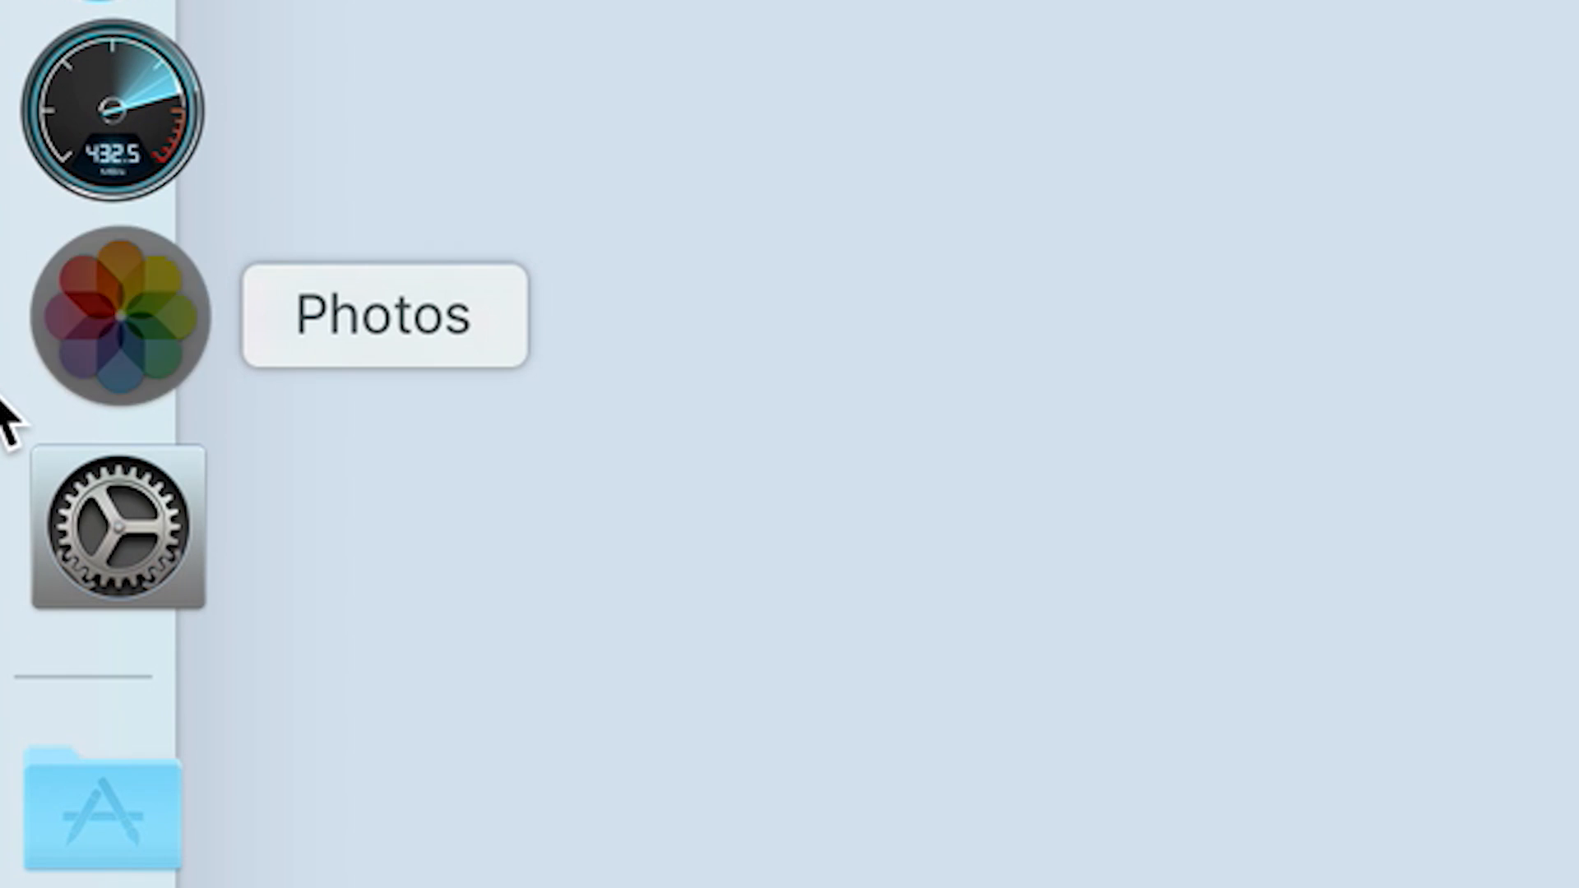
Launch Photos from the Dock, landing on the Last Import album of three photos.
{"action": "left_click", "coordinate": [114, 316]}
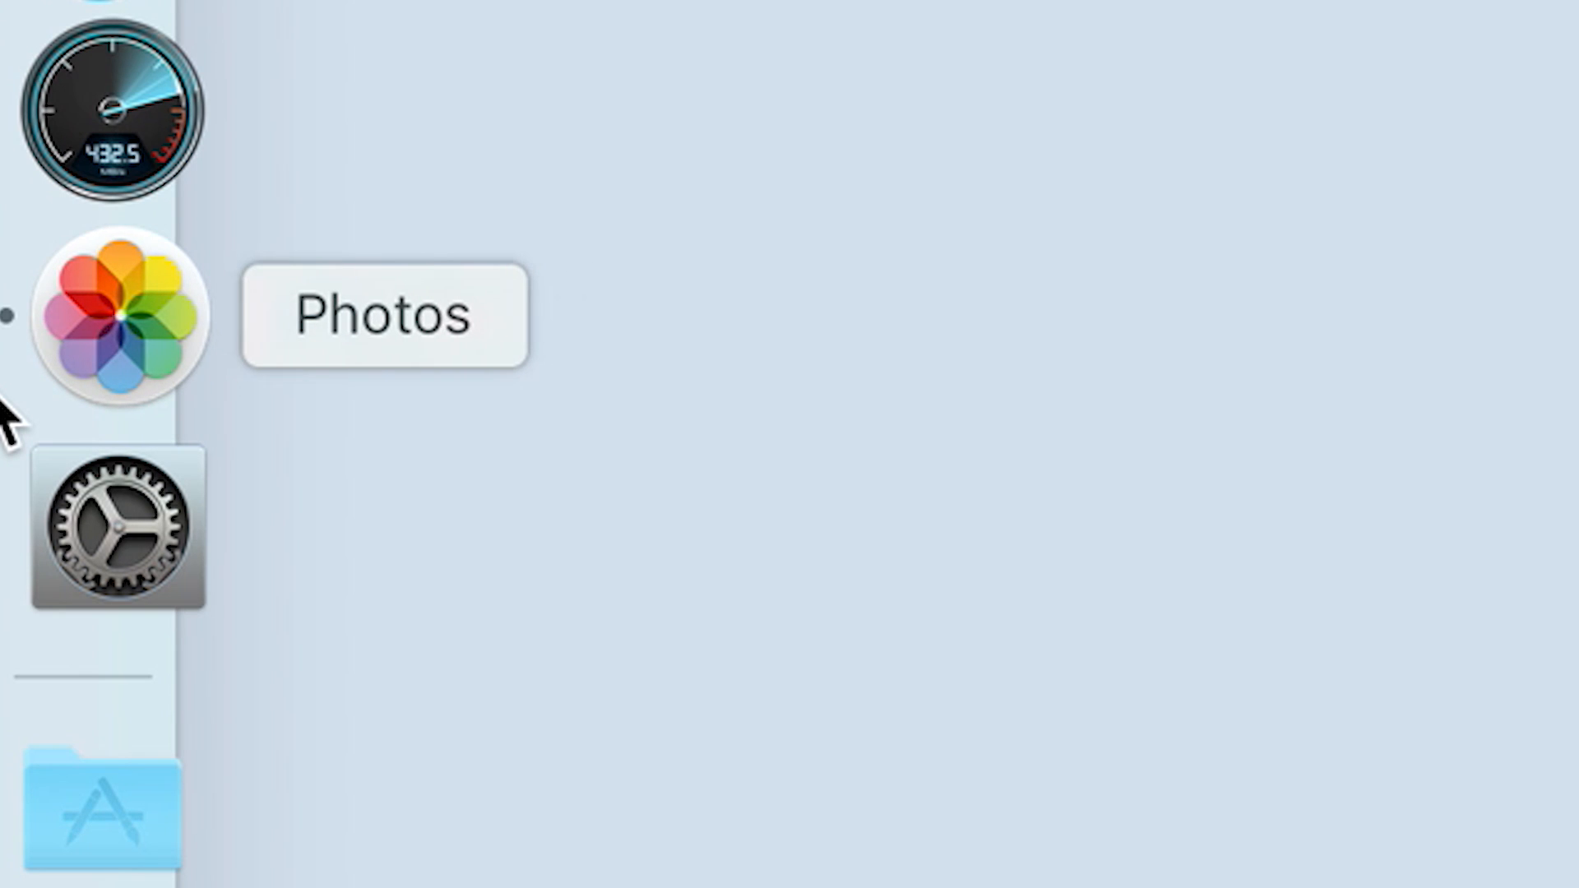
{"action": "left_click", "coordinate": [114, 316]}
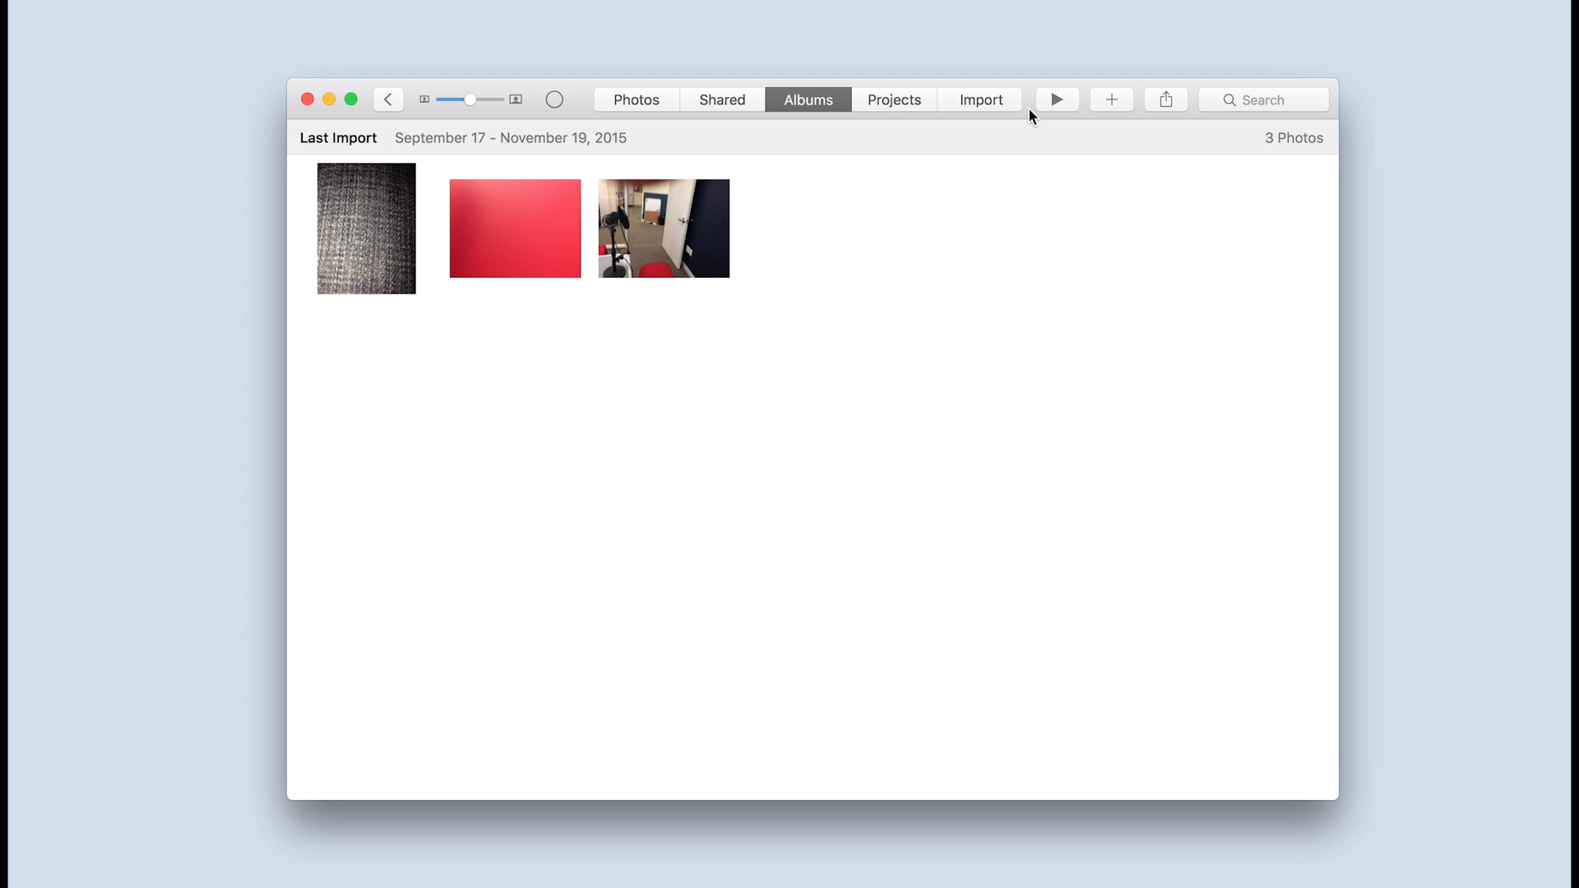
Show the Import view listing the connected iPhone's photos and videos.
{"action": "left_click", "coordinate": [980, 98]}
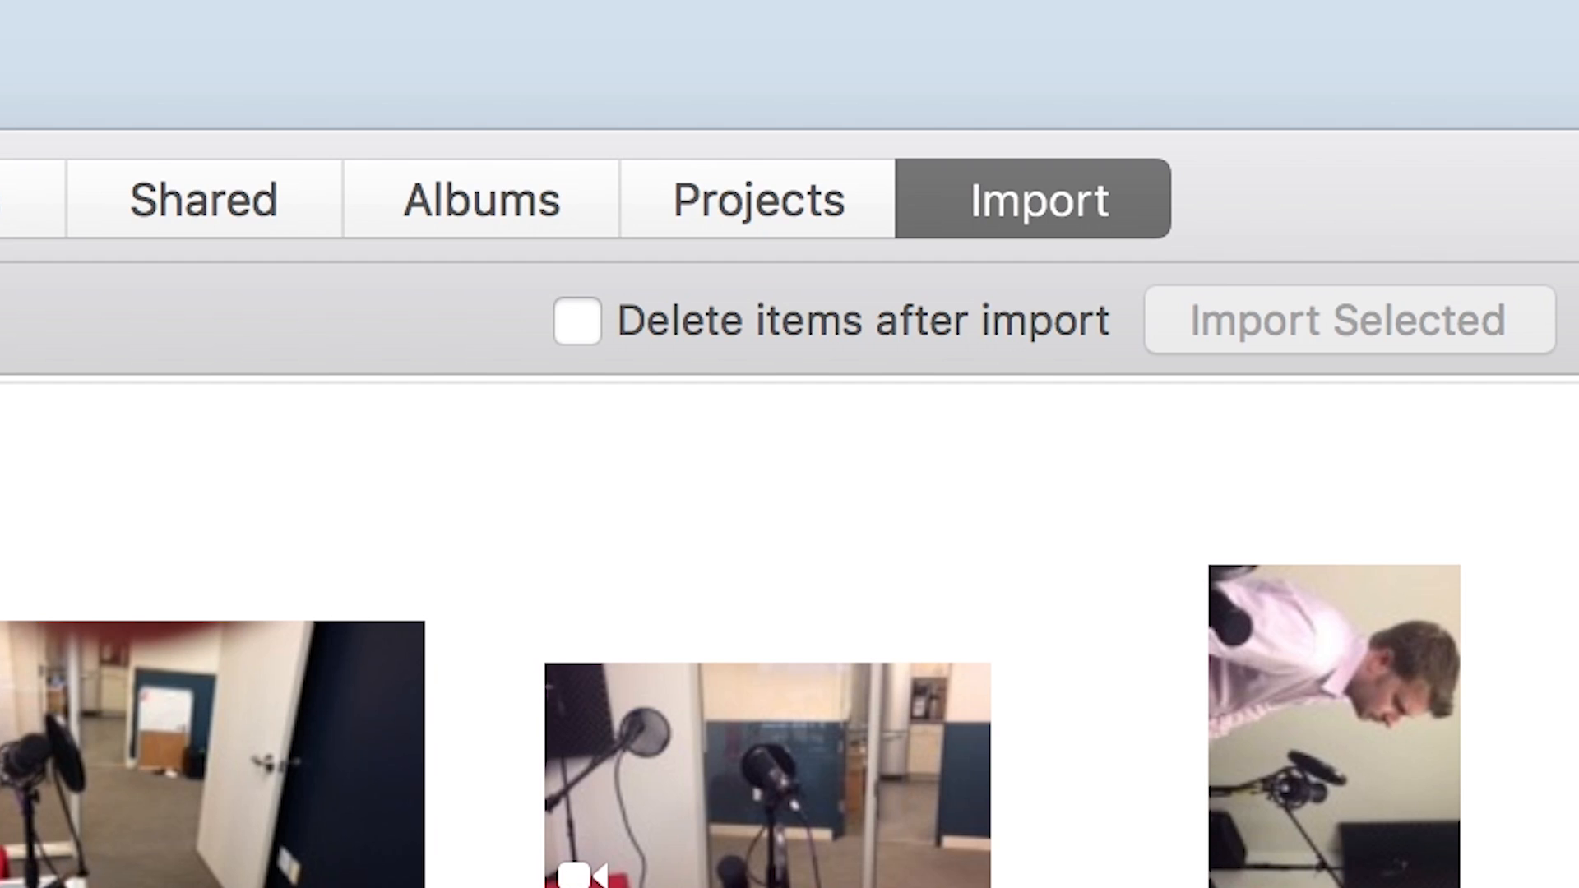
{"action": "left_click", "coordinate": [807, 100]}
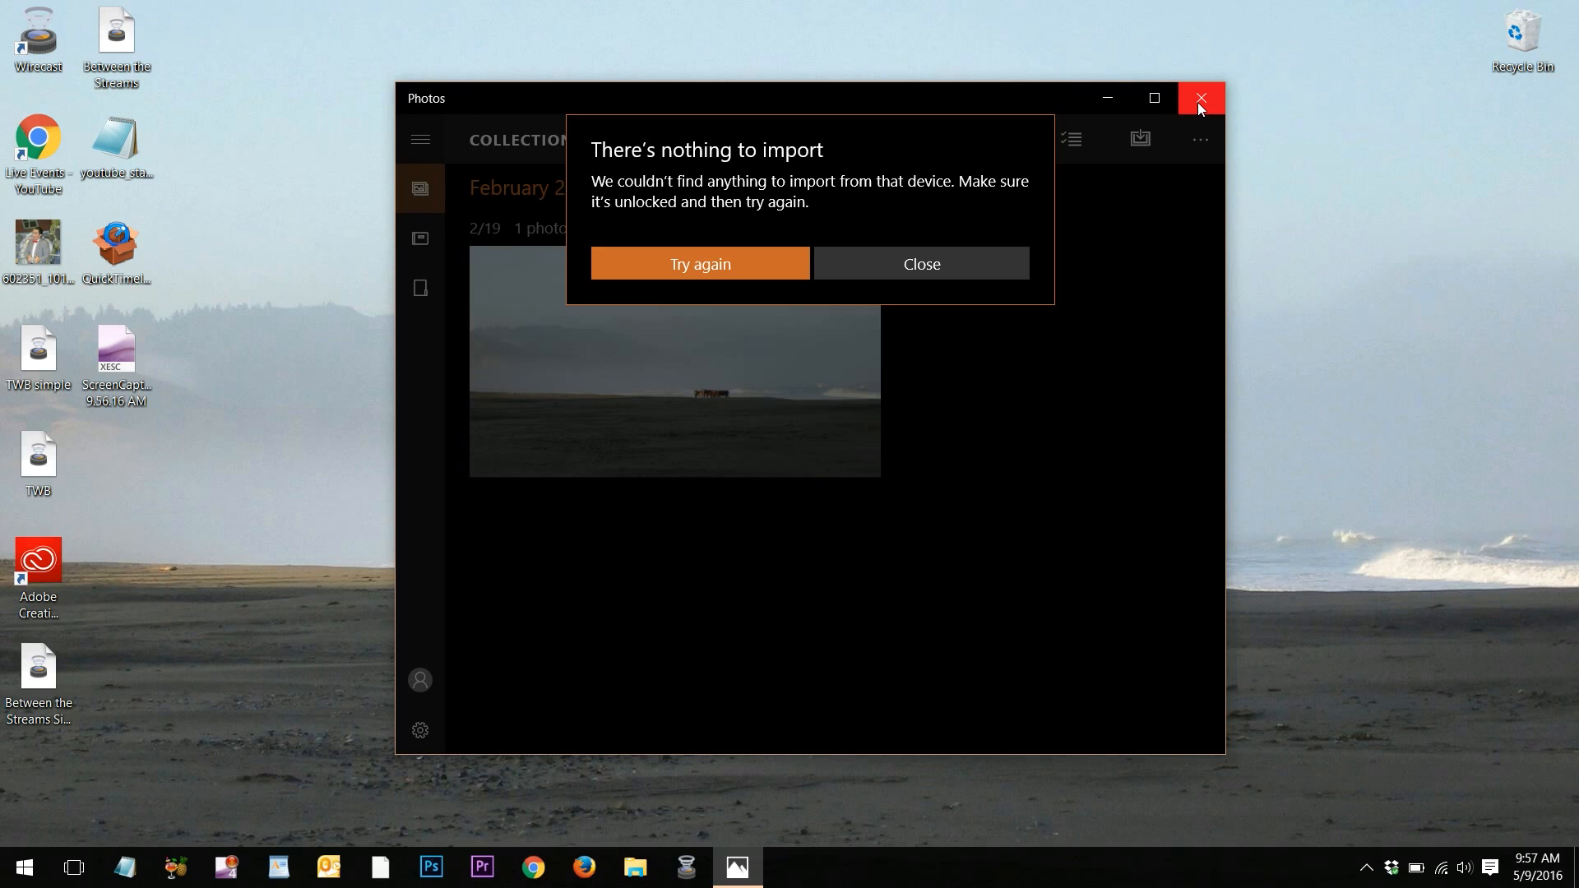
{"action": "mouse_move", "coordinate": [699, 263]}
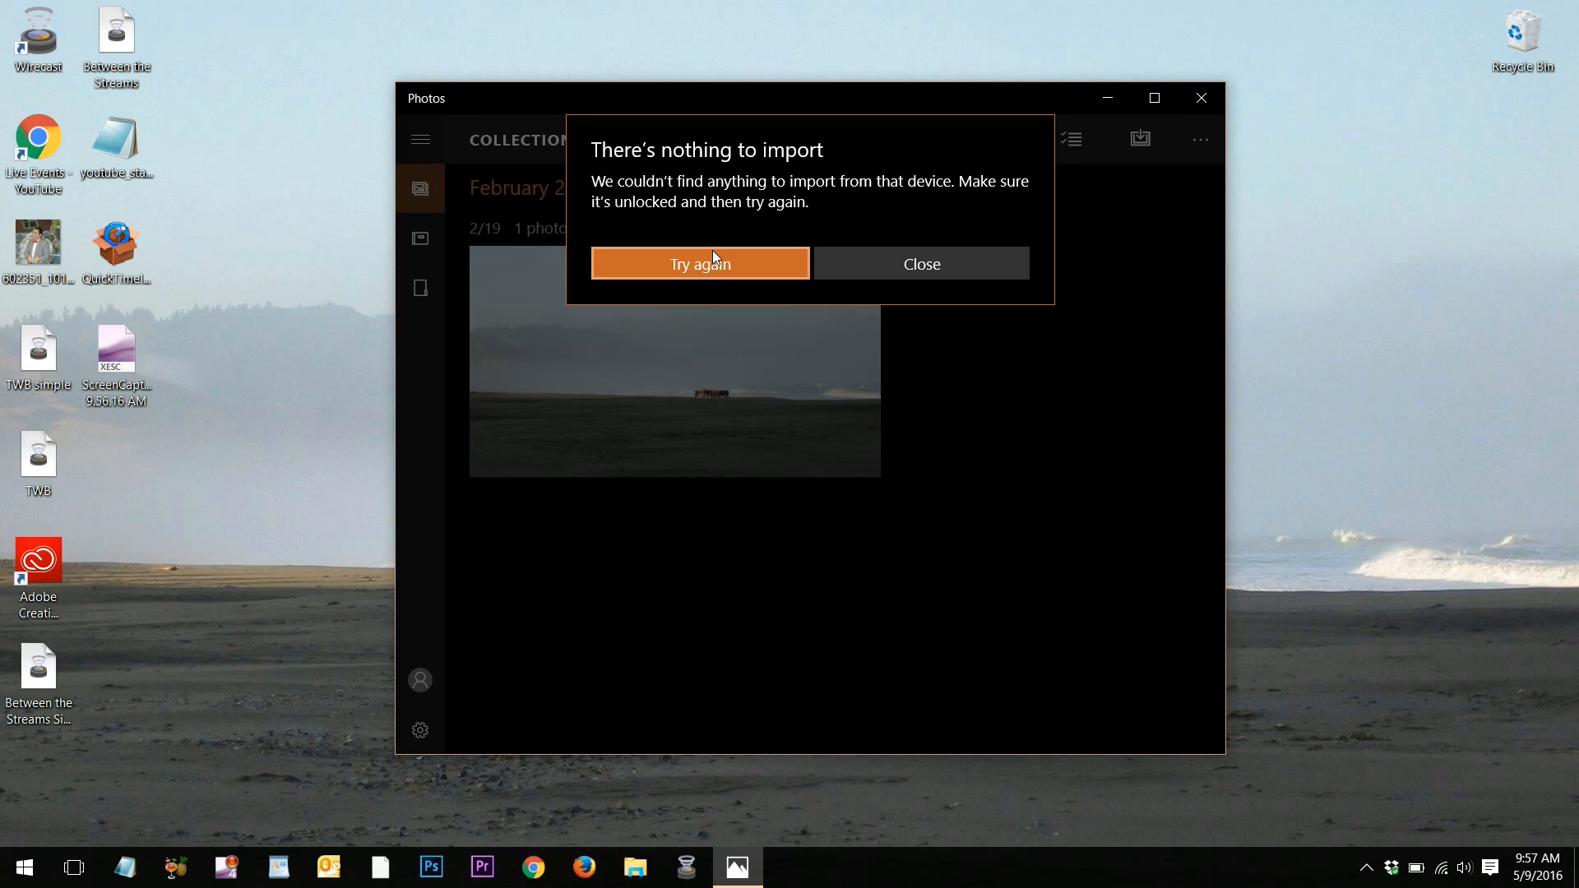
Retry finding iPhone items, keep five of six selected without the video, and continue.
{"action": "left_click", "coordinate": [699, 263]}
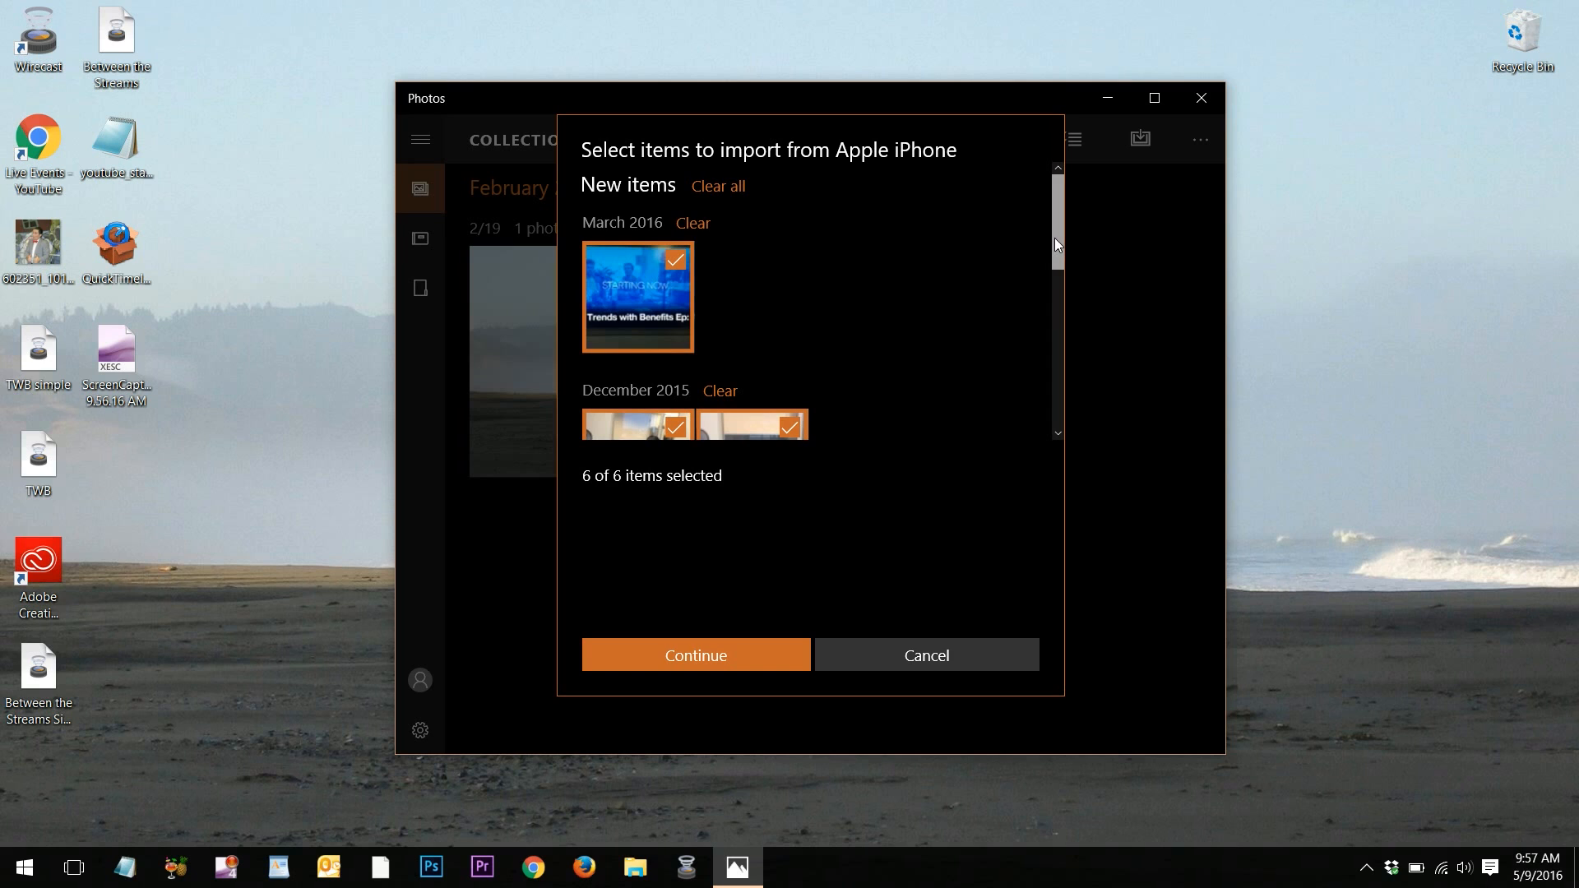
{"action": "scroll", "scroll_direction": "down", "scroll_amount": 3}
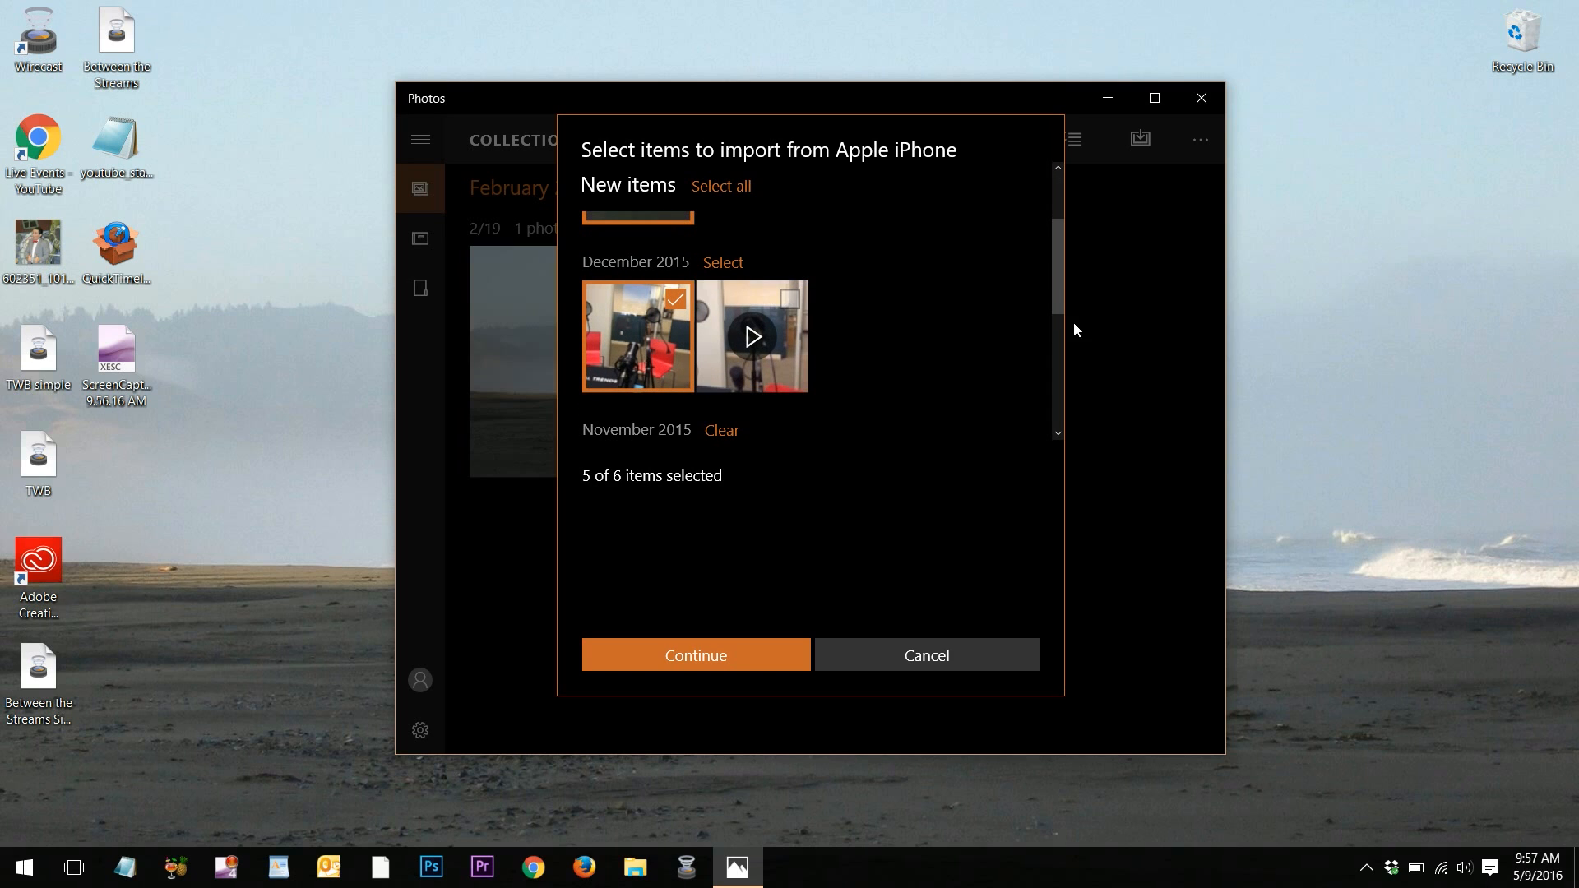
{"action": "scroll", "scroll_direction": "down", "scroll_amount": 3}
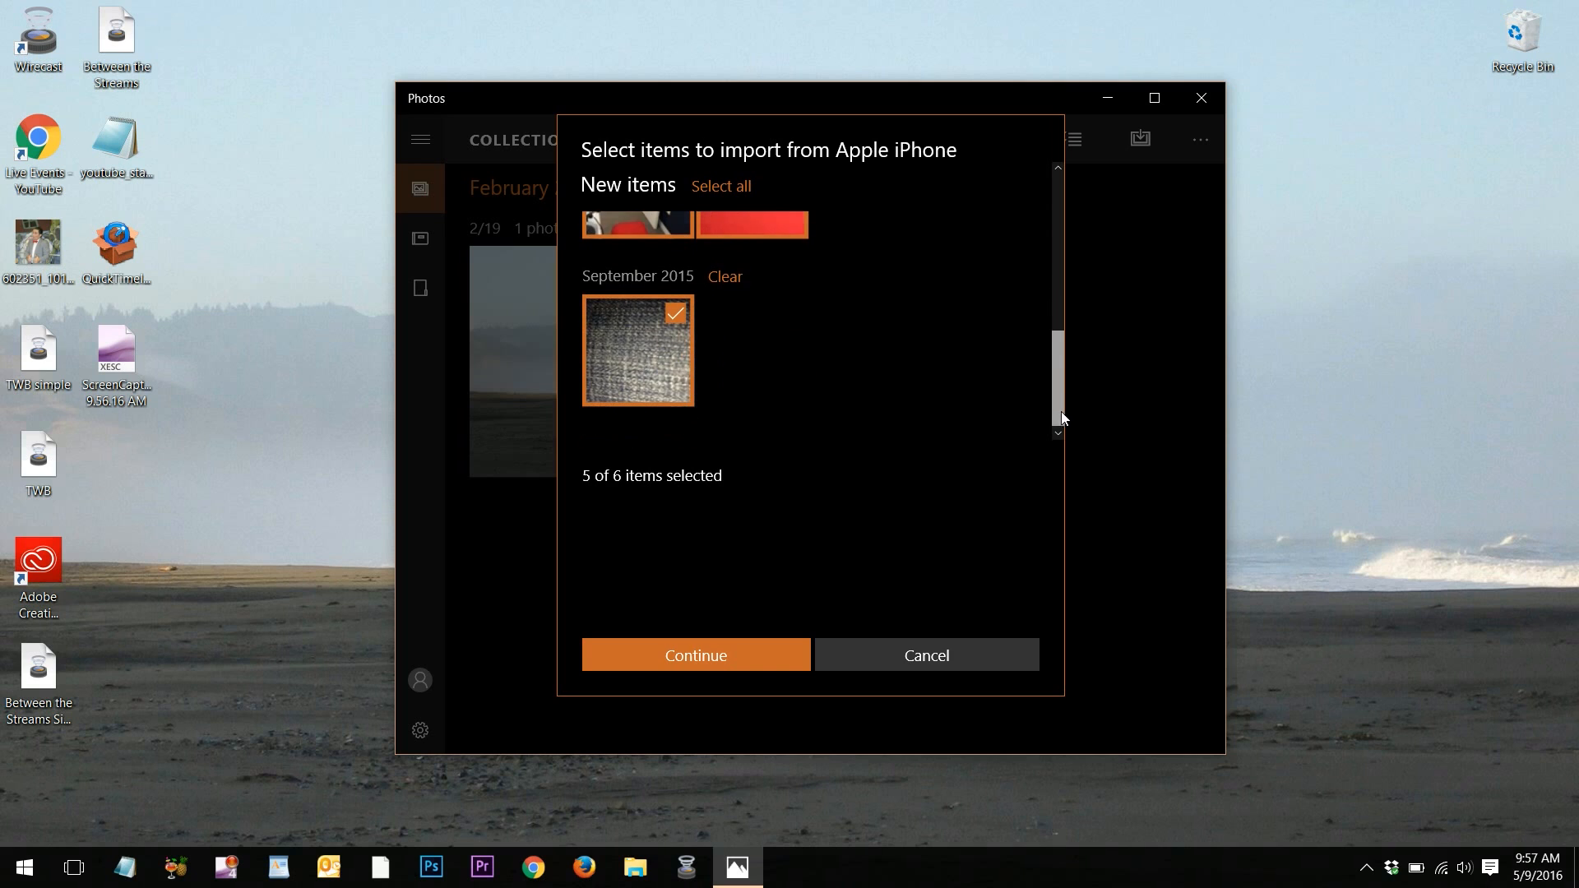
{"action": "left_click", "coordinate": [693, 655]}
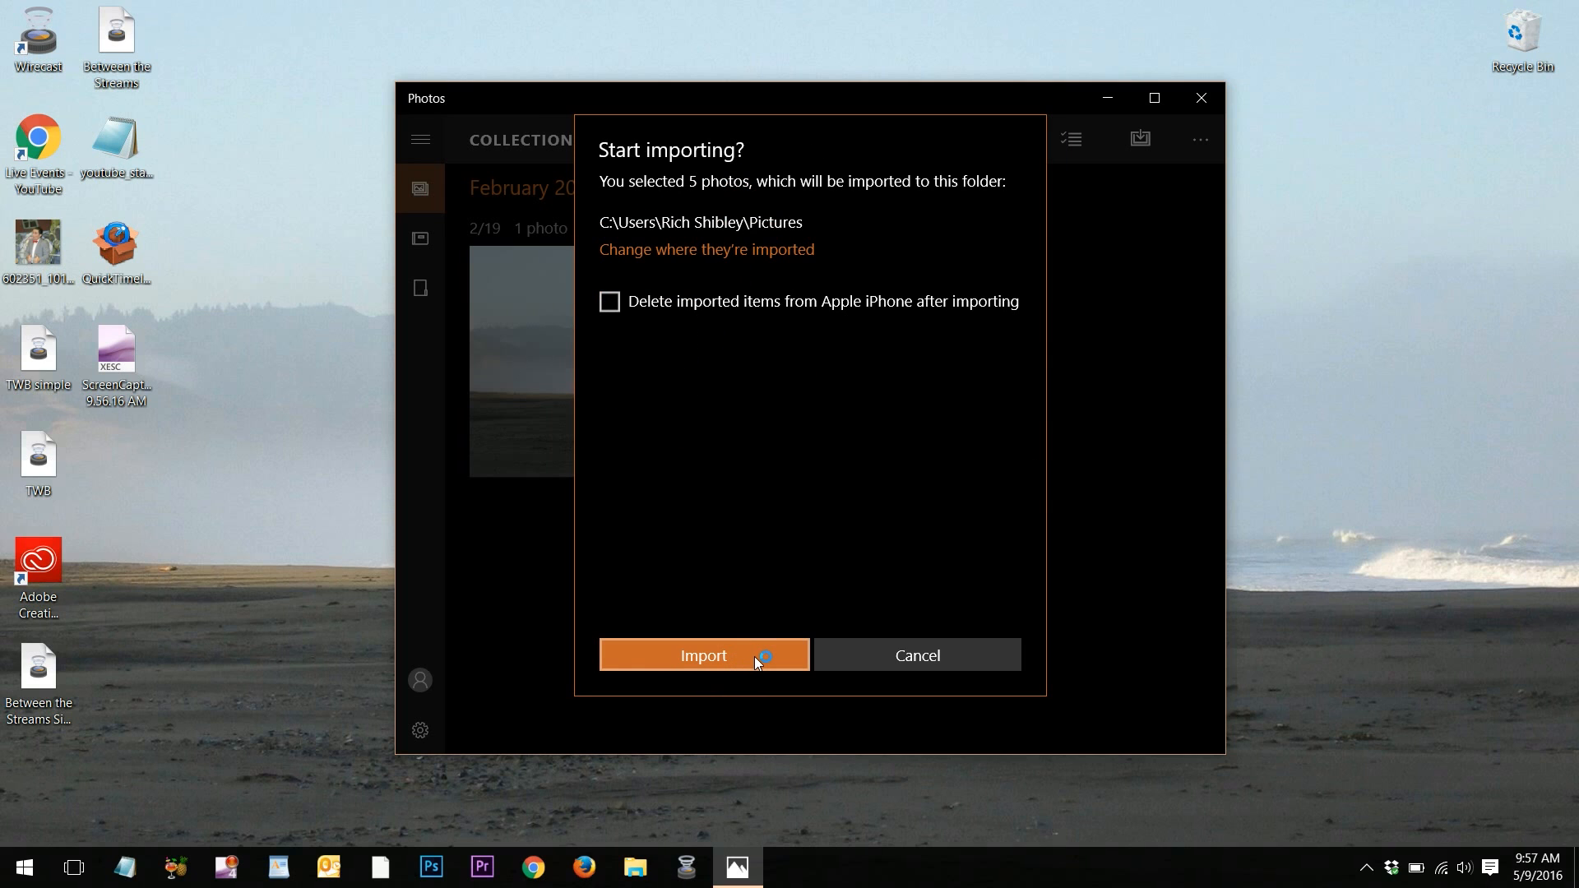
Start importing the five photos into Pictures and return to the collection page.
{"action": "left_click", "coordinate": [704, 655]}
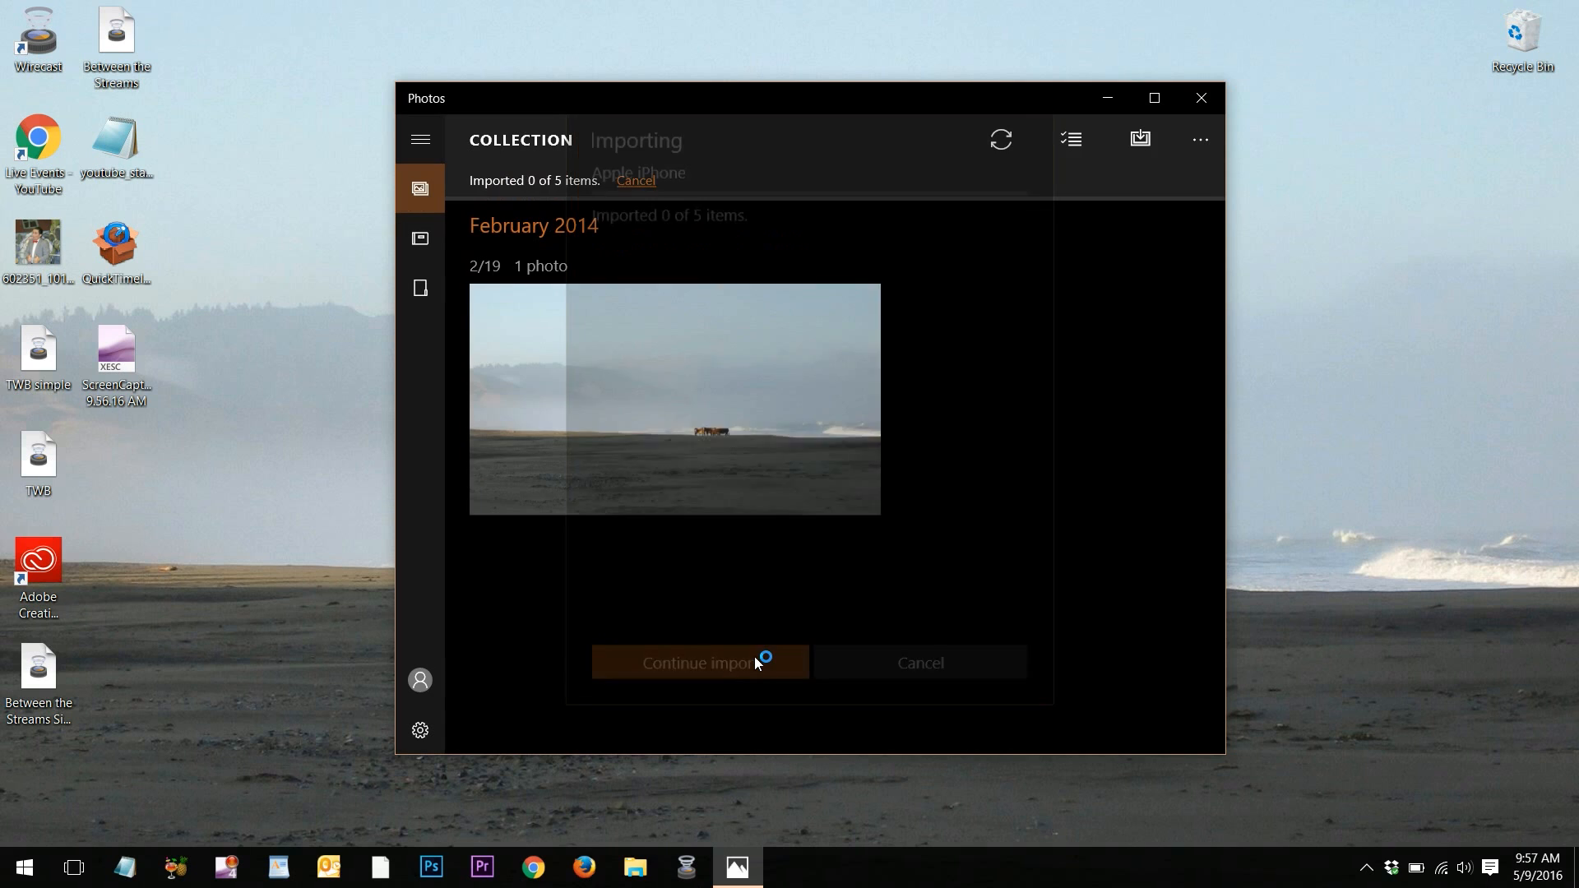
{"action": "left_click", "coordinate": [699, 662]}
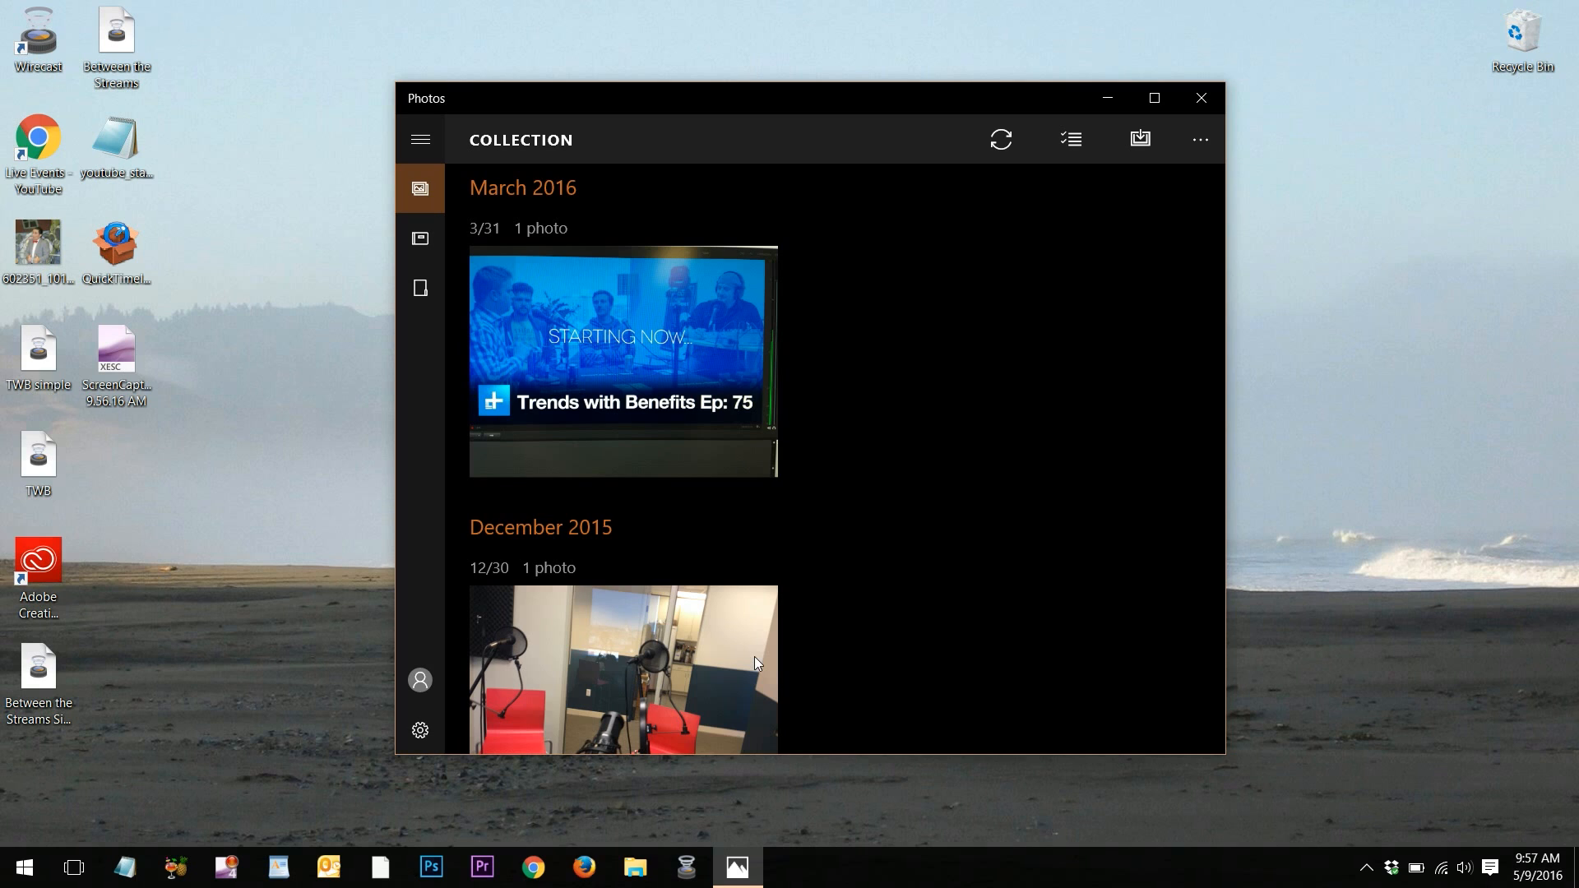
{"action": "left_click", "coordinate": [998, 138]}
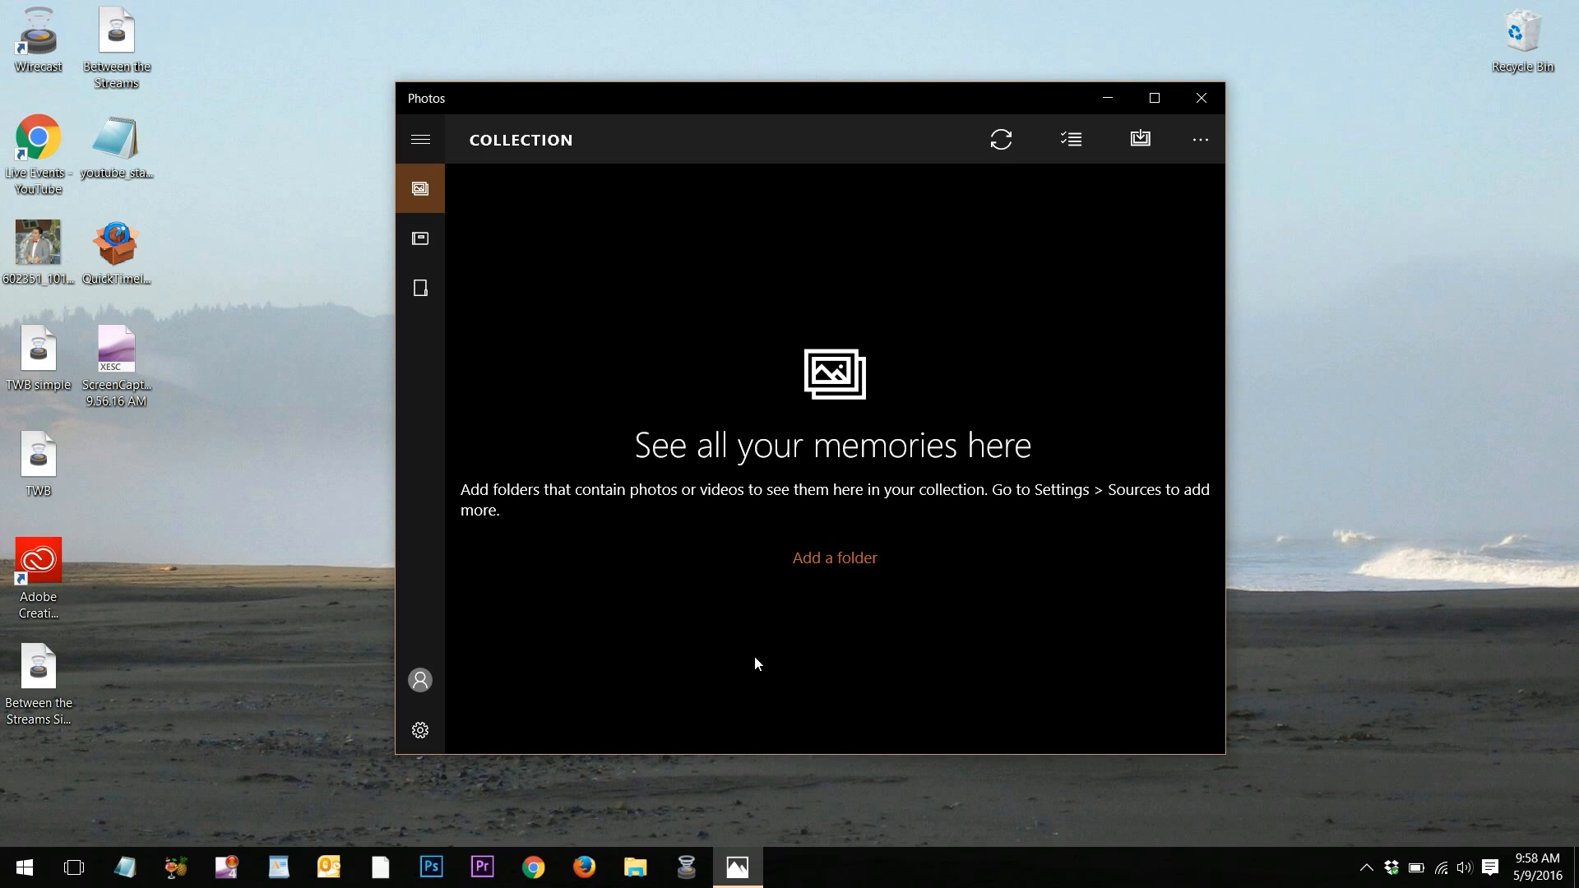
{"action": "mouse_move", "coordinate": [419, 238]}
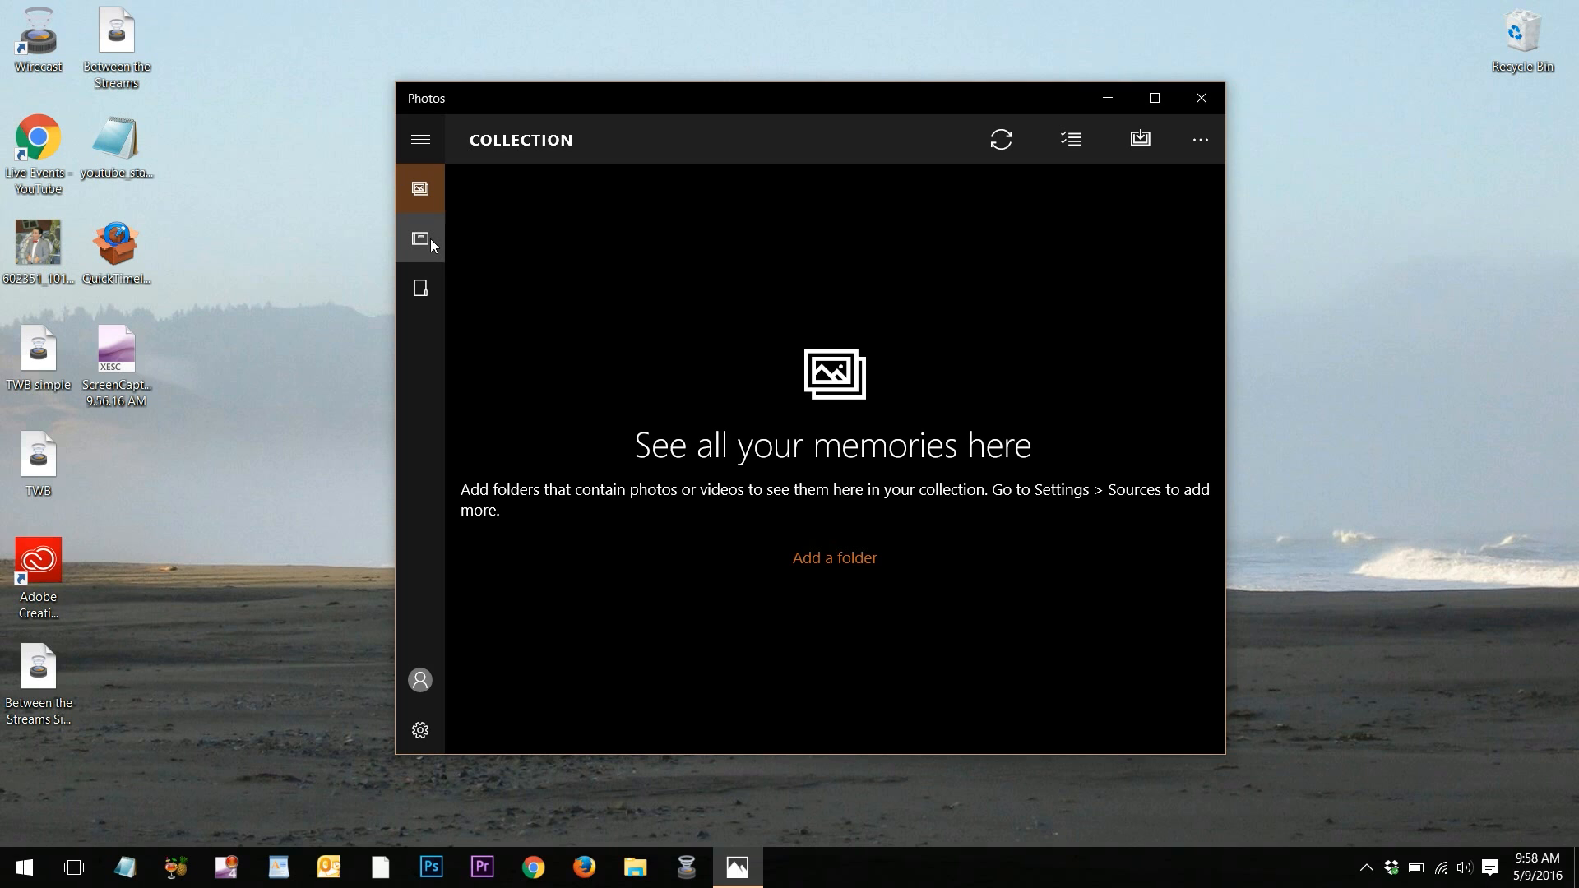
From Albums, create an album 'Thursday, November 19, 2015' containing the checked imported photos.
{"action": "left_click", "coordinate": [419, 238]}
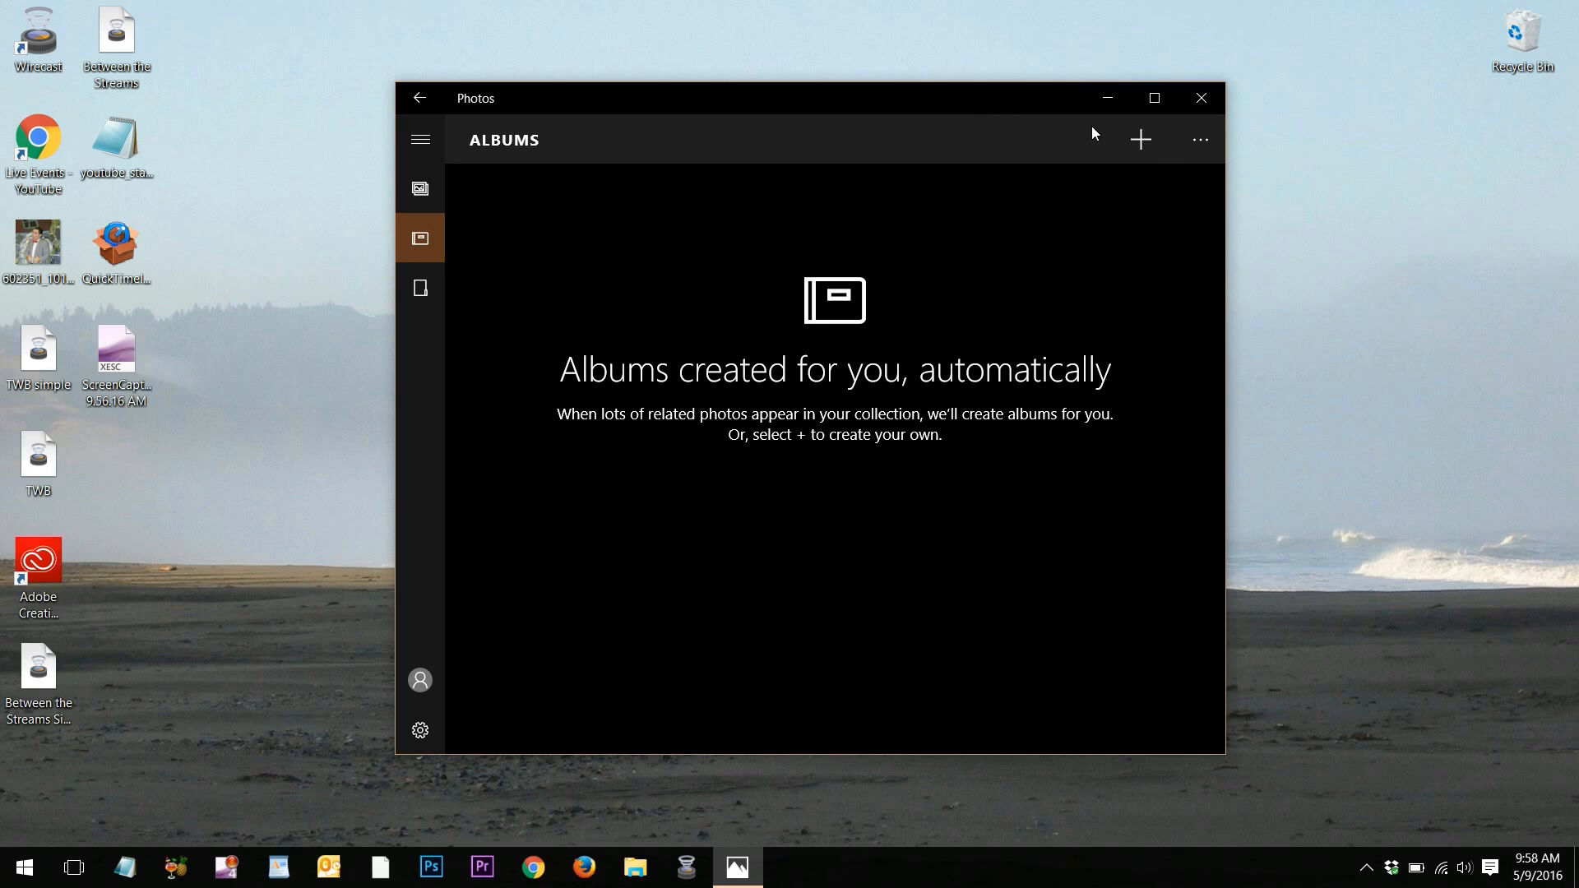
{"action": "left_click", "coordinate": [1139, 138]}
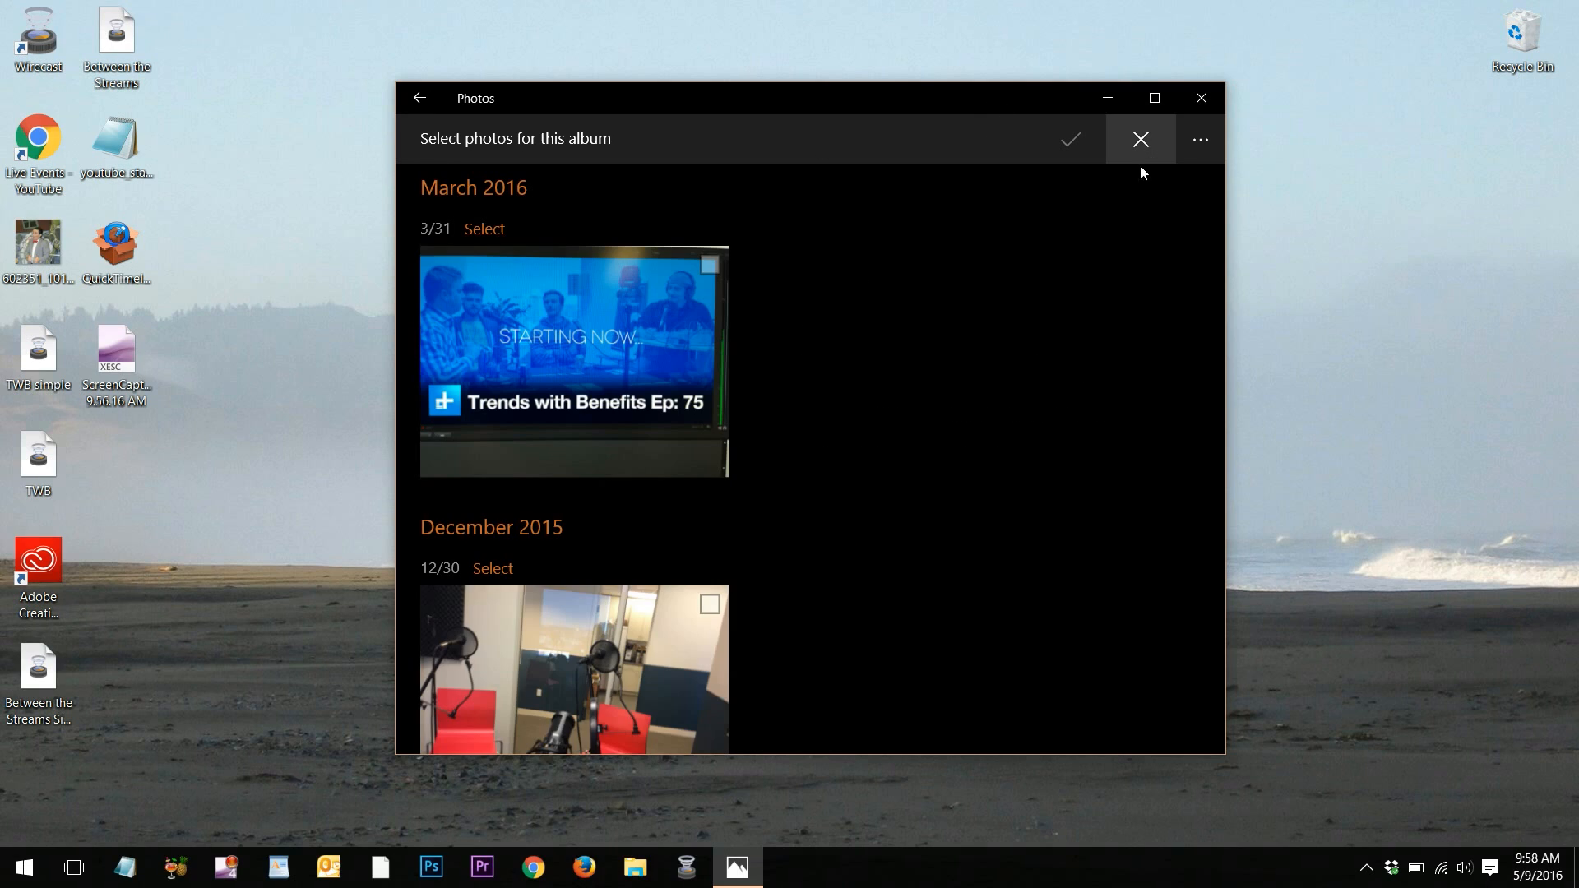
{"action": "left_click", "coordinate": [573, 362]}
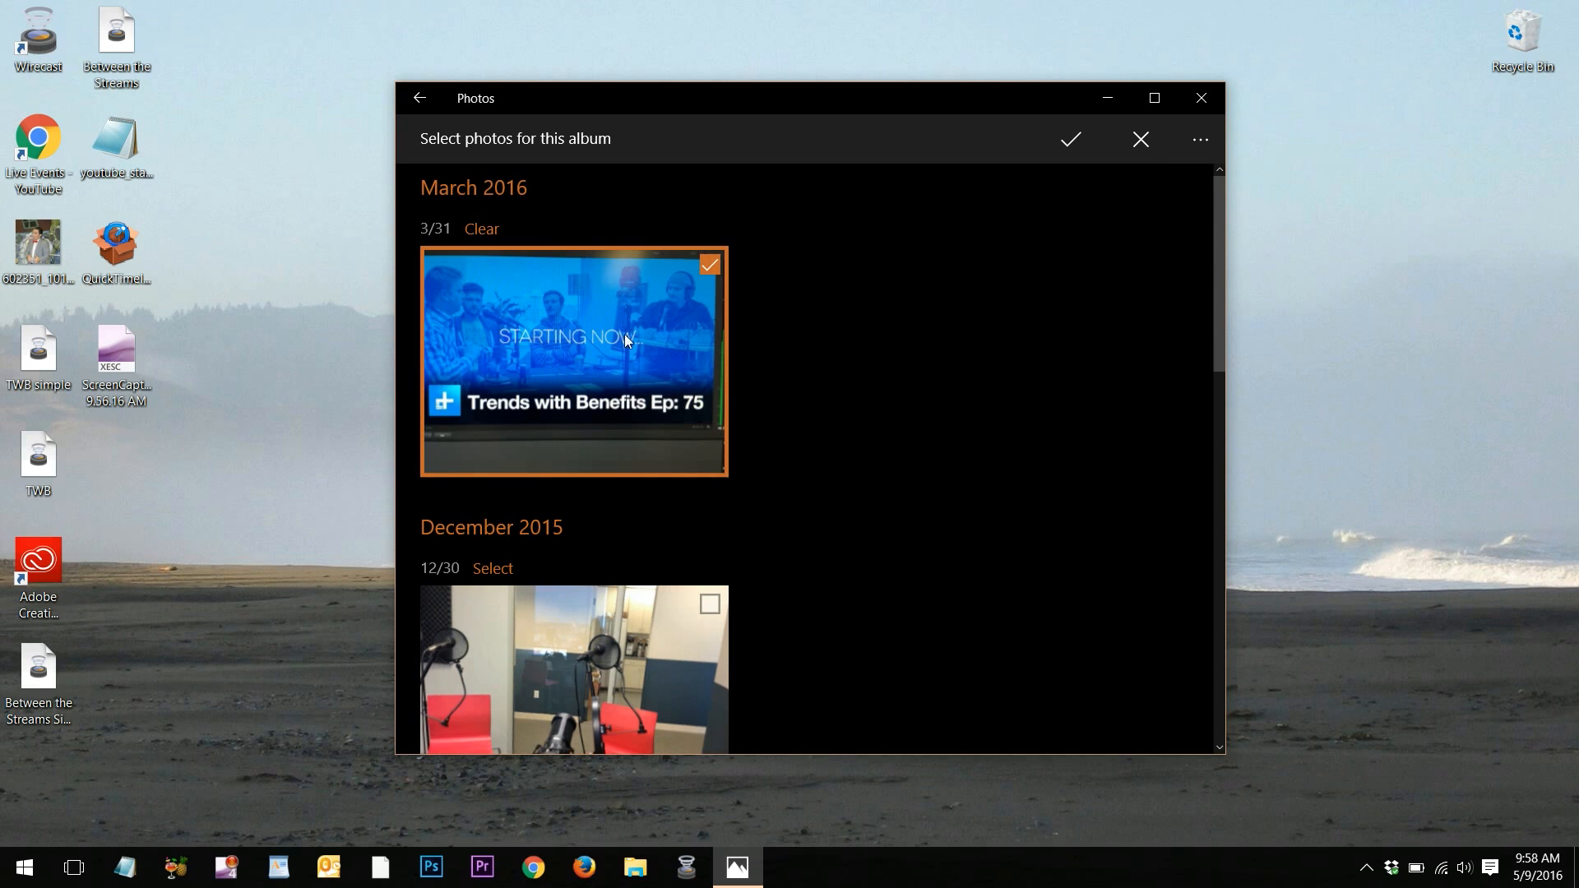
{"action": "scroll", "scroll_direction": "down", "scroll_amount": 3}
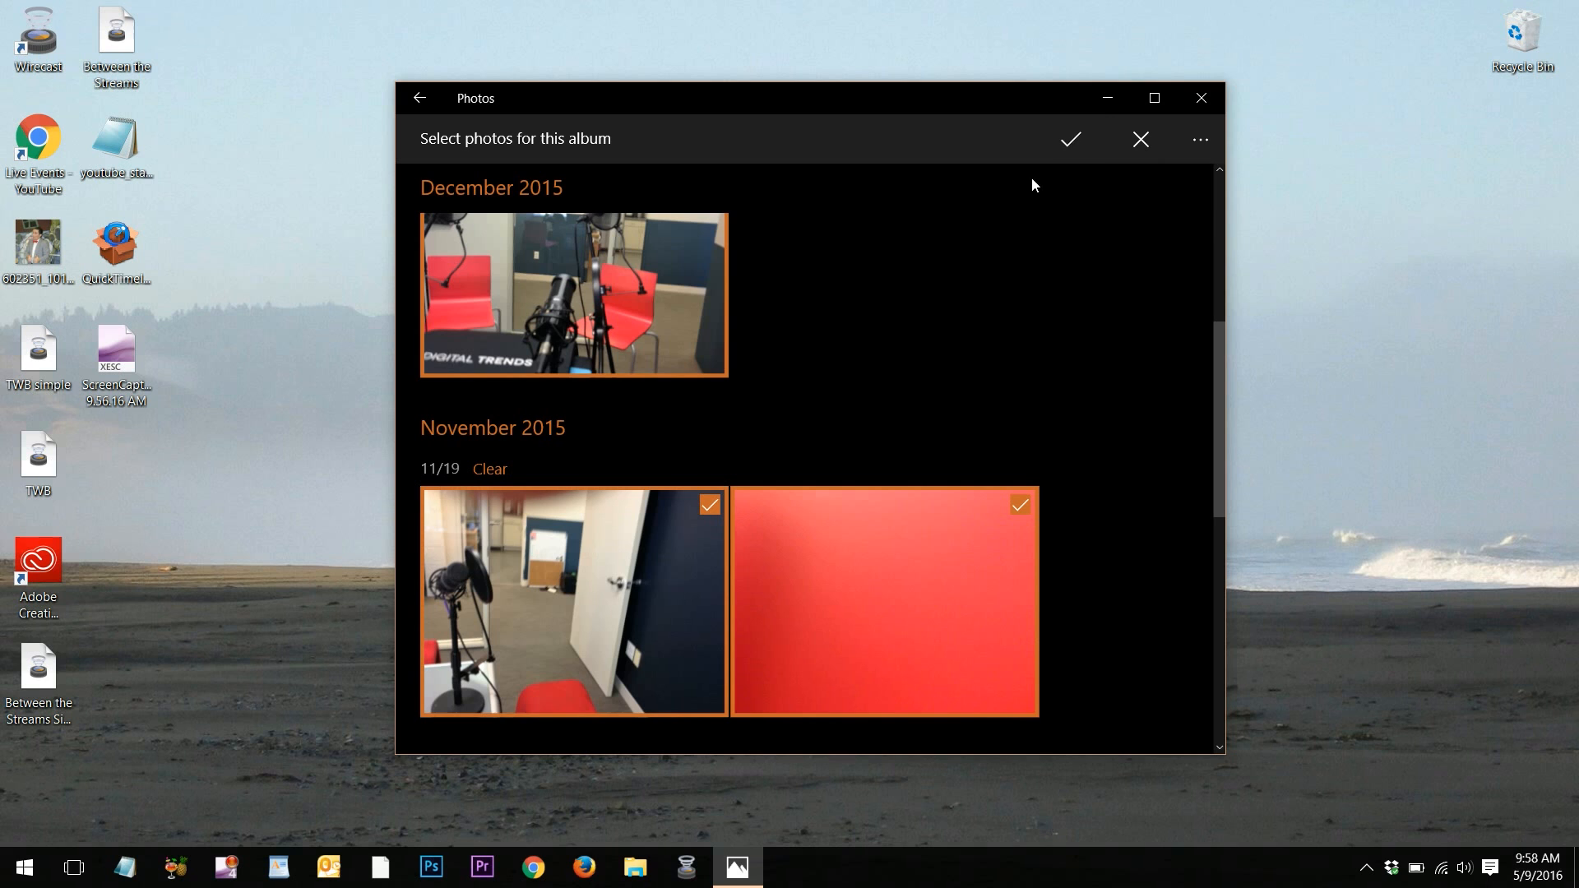
{"action": "left_click", "coordinate": [1069, 138]}
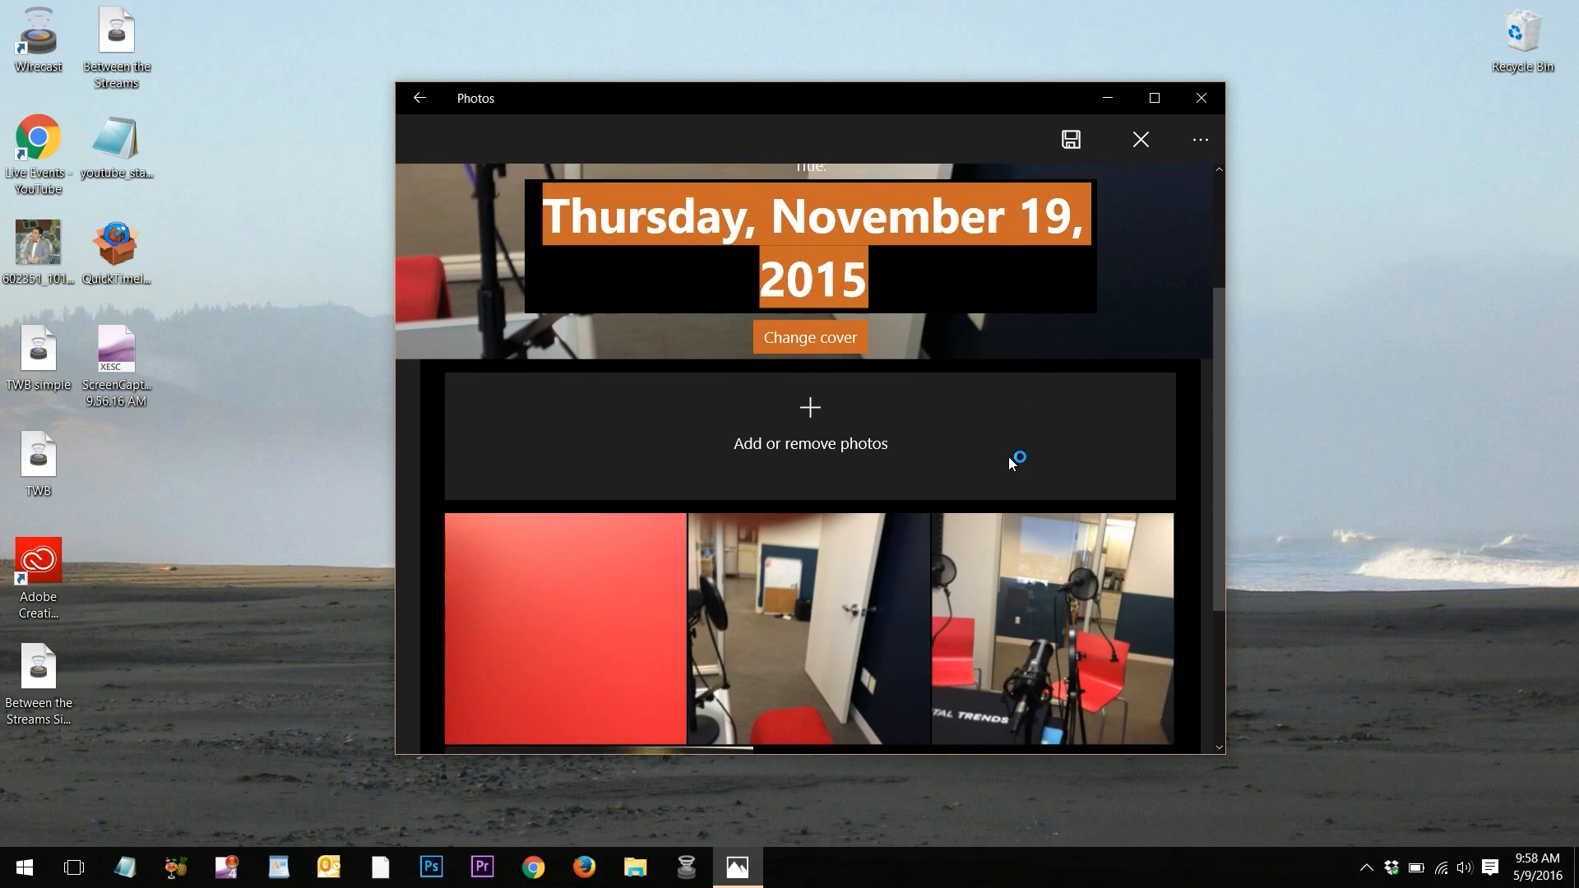